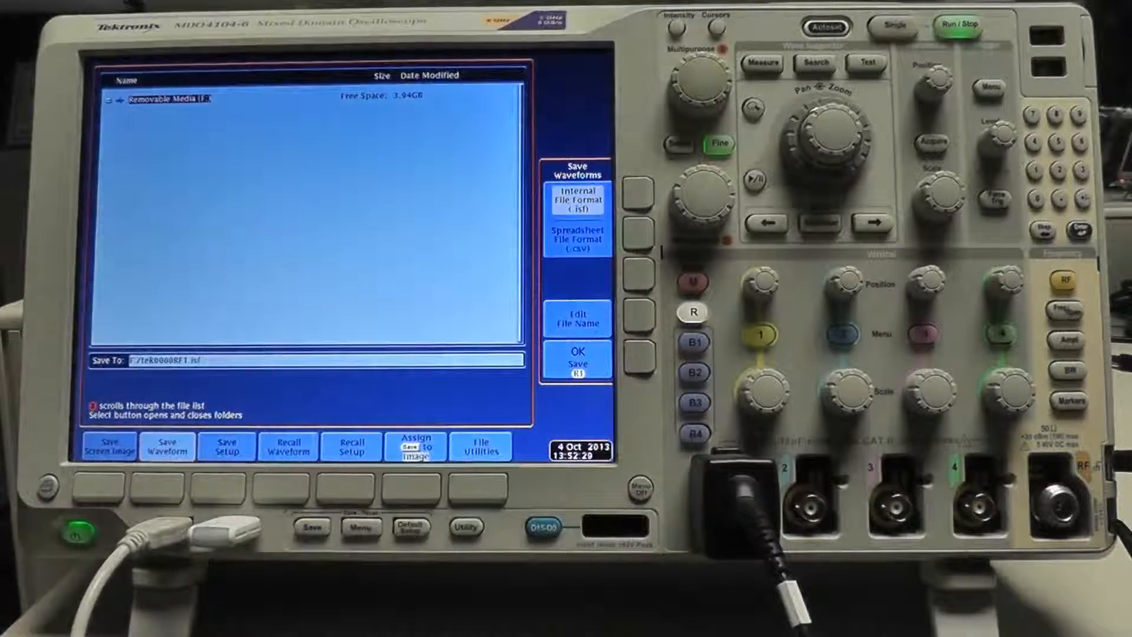
Step: Save the current waveform to the removable drive as spreadsheet file data.csv
left_click(576, 239)
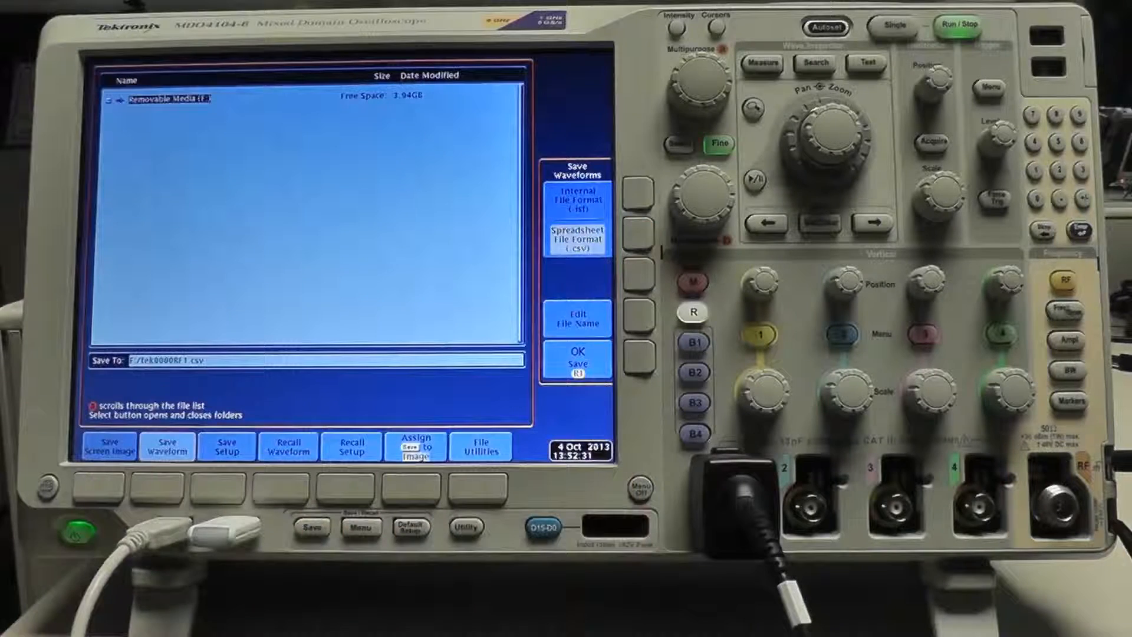
left_click(577, 359)
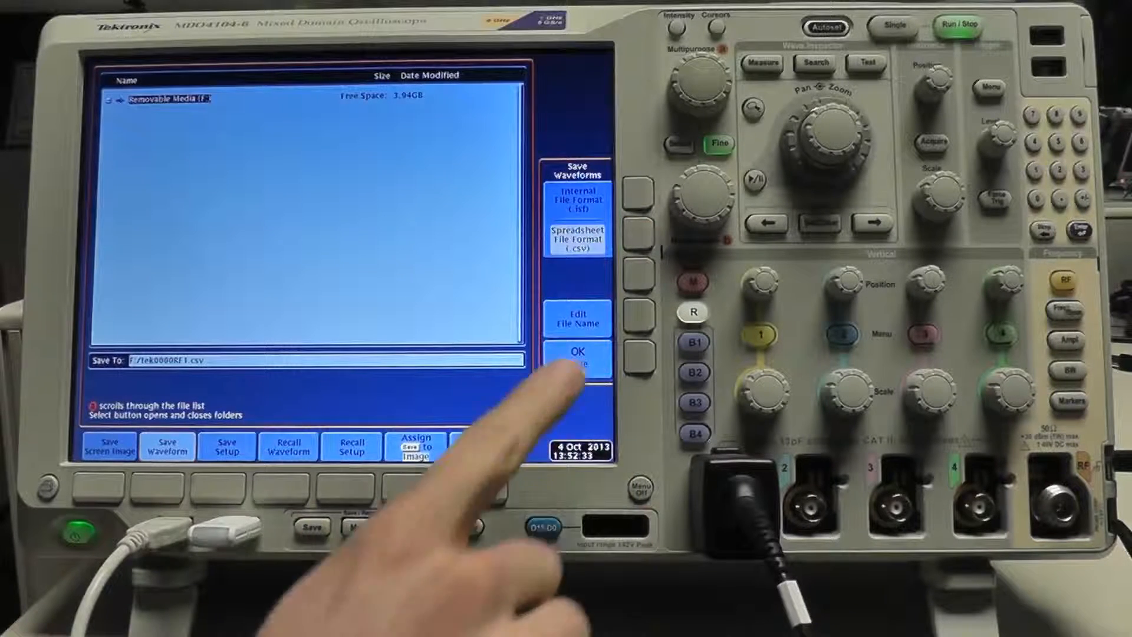
left_click(578, 317)
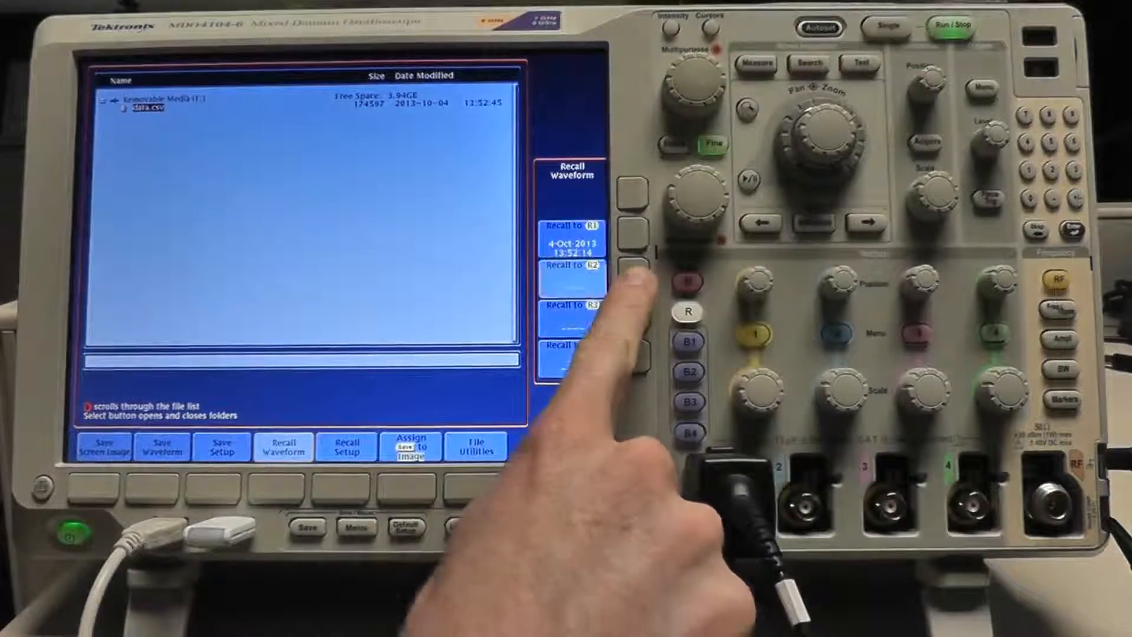
Step: Recall data.csv into reference R2, then bring up the Assign Save to choices
left_click(632, 277)
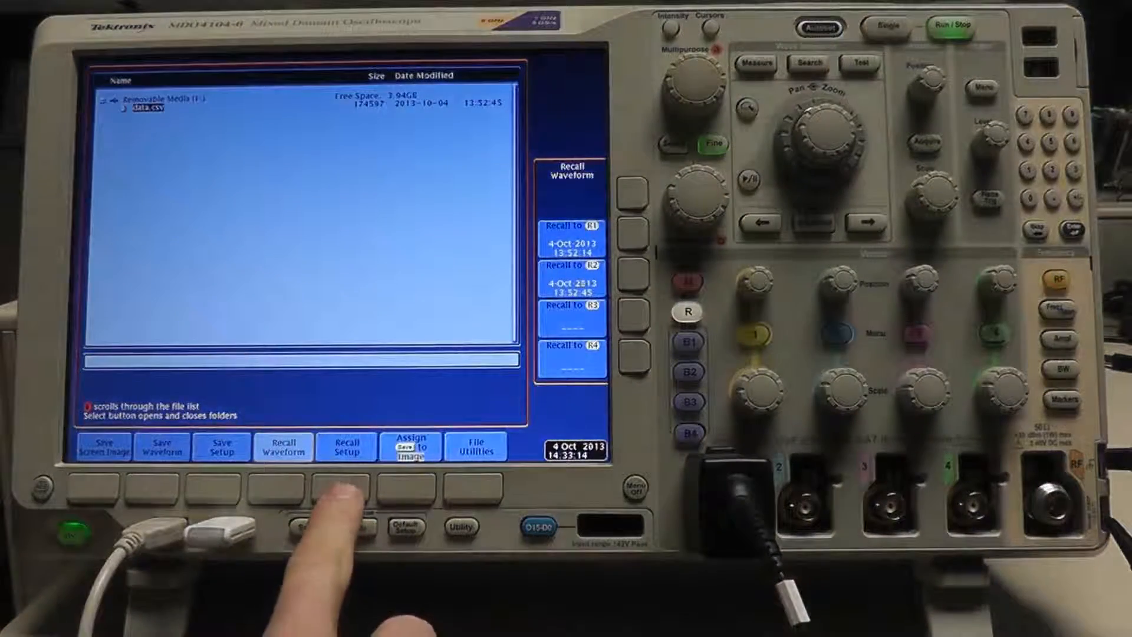
left_click(346, 446)
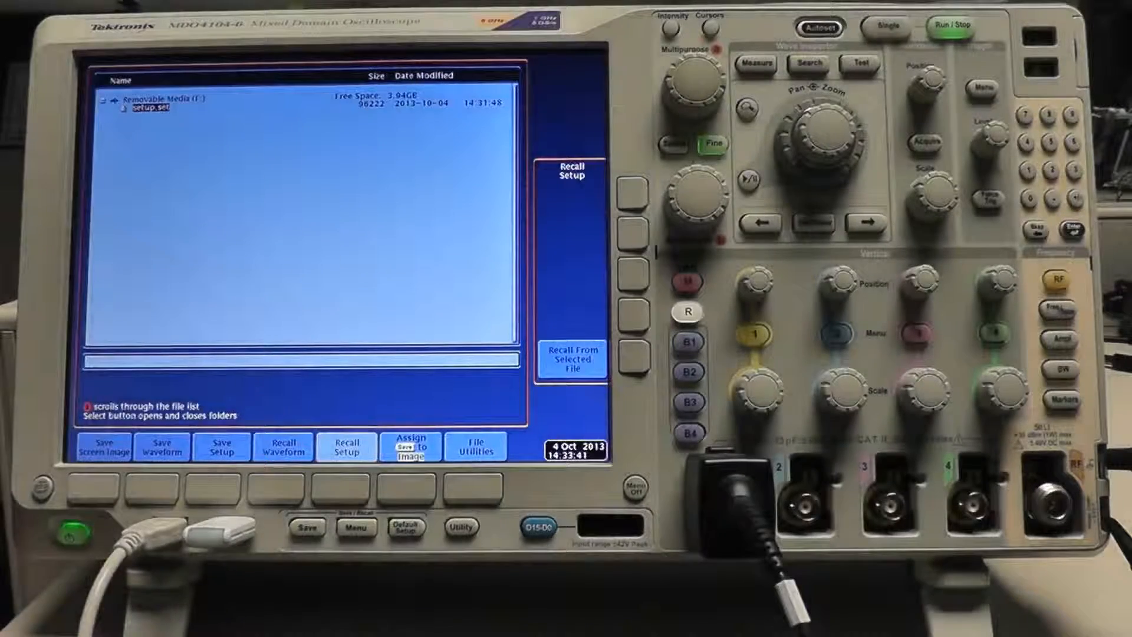
left_click(411, 446)
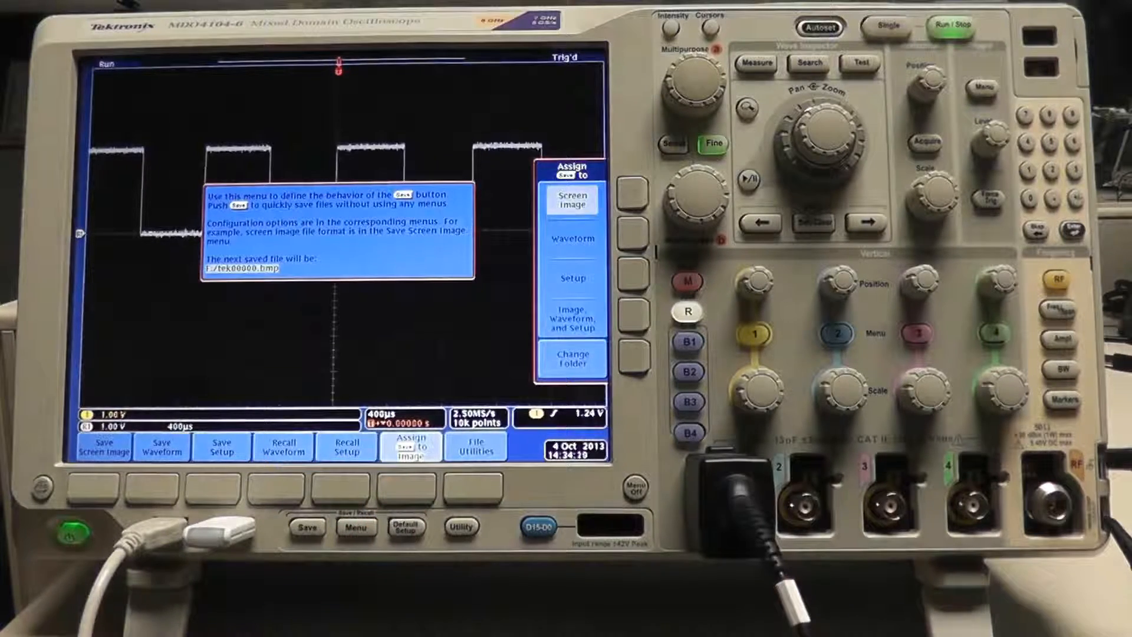